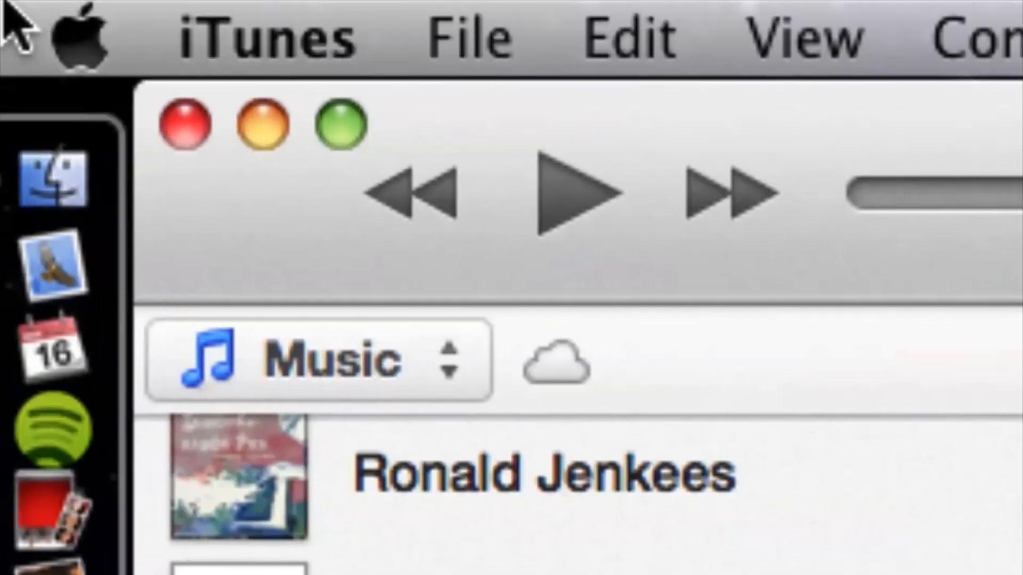
{"action": "mouse_move", "coordinate": [261, 37]}
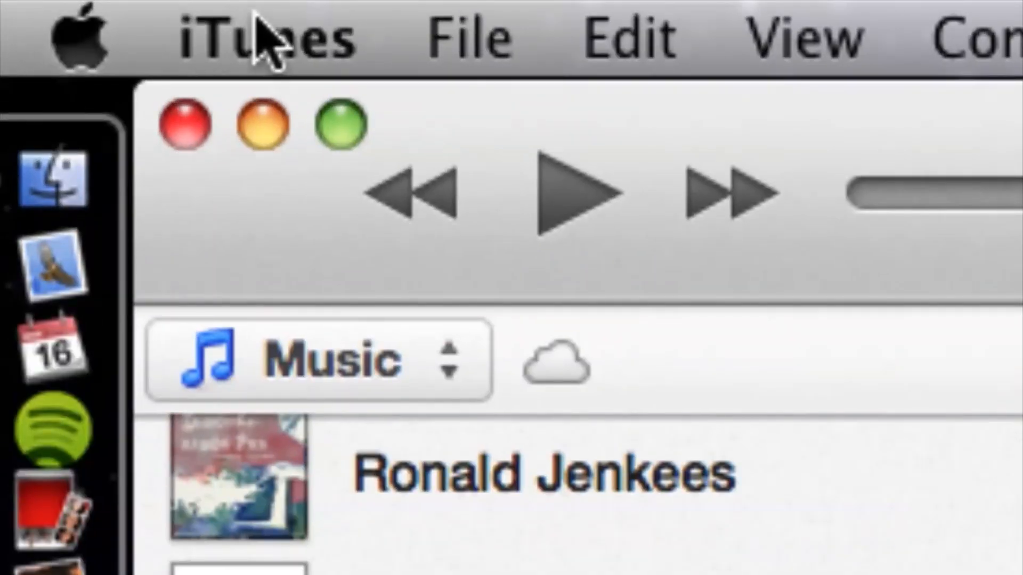
Step: Reach Preferences through the iTunes application menu
{"action": "left_click", "coordinate": [263, 36]}
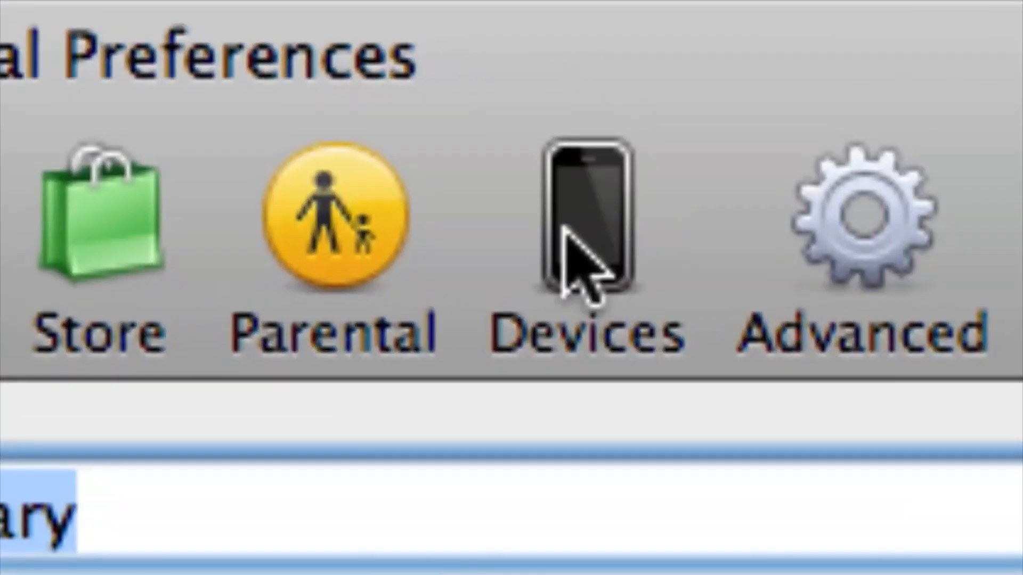
Step: Show the Devices pane with iPod, iPhone, iPad and Remote settings
{"action": "left_click", "coordinate": [579, 228]}
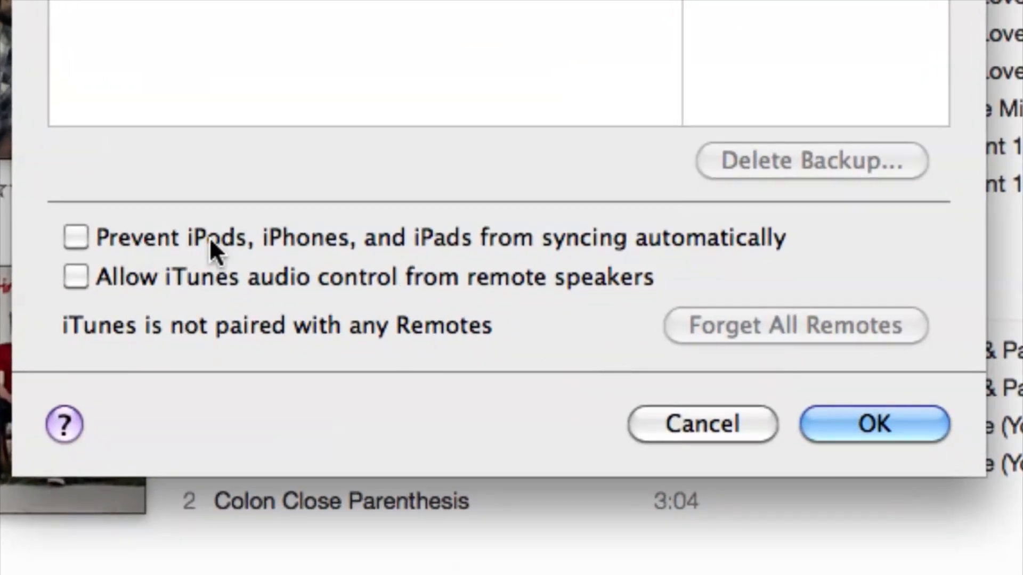
{"action": "mouse_move", "coordinate": [206, 284]}
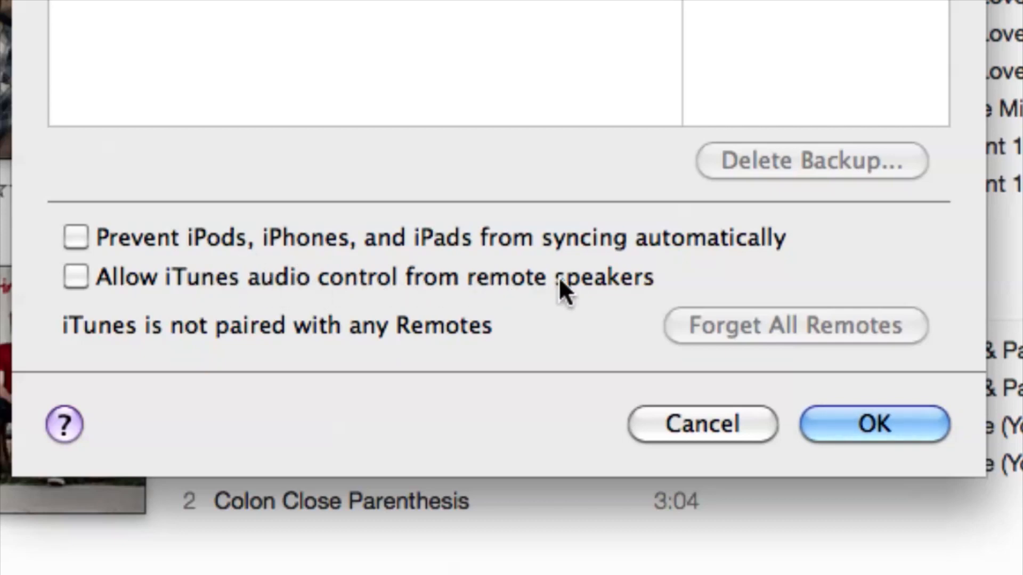
{"action": "mouse_move", "coordinate": [679, 323]}
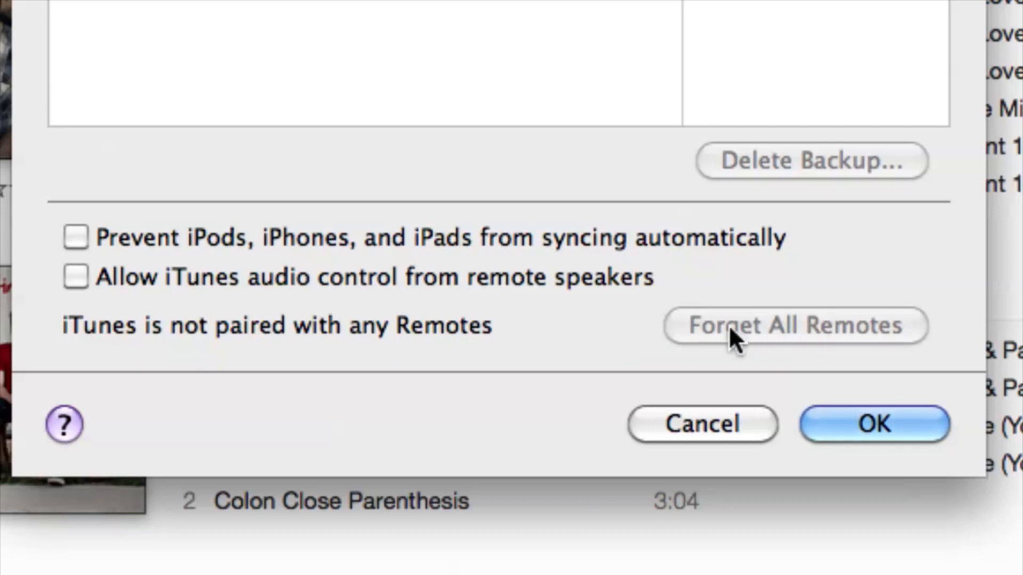
{"action": "mouse_move", "coordinate": [906, 339]}
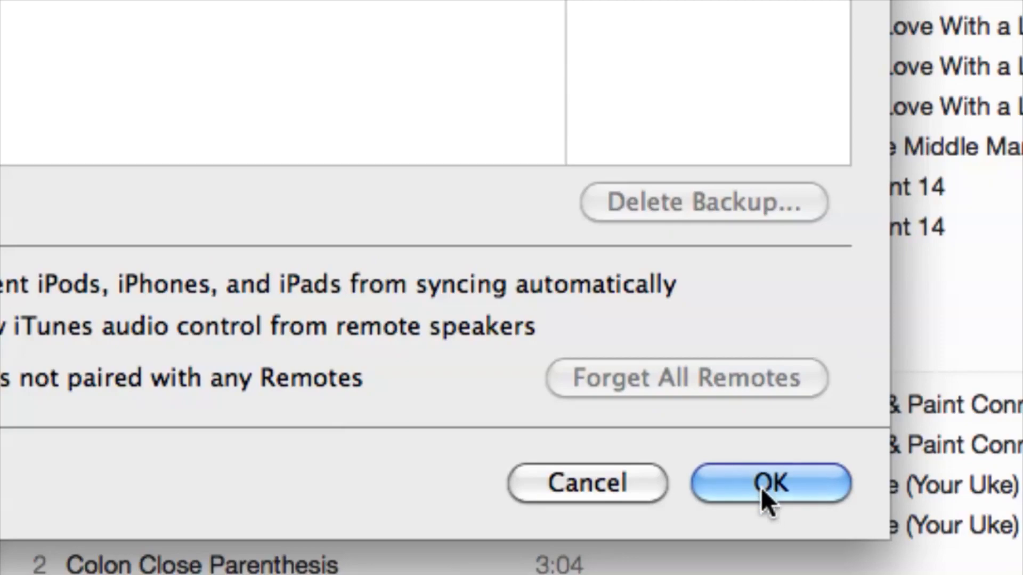
Step: Confirm the Devices settings with OK, leaving Forget All Remotes unused, and return to the library
{"action": "left_click", "coordinate": [770, 482]}
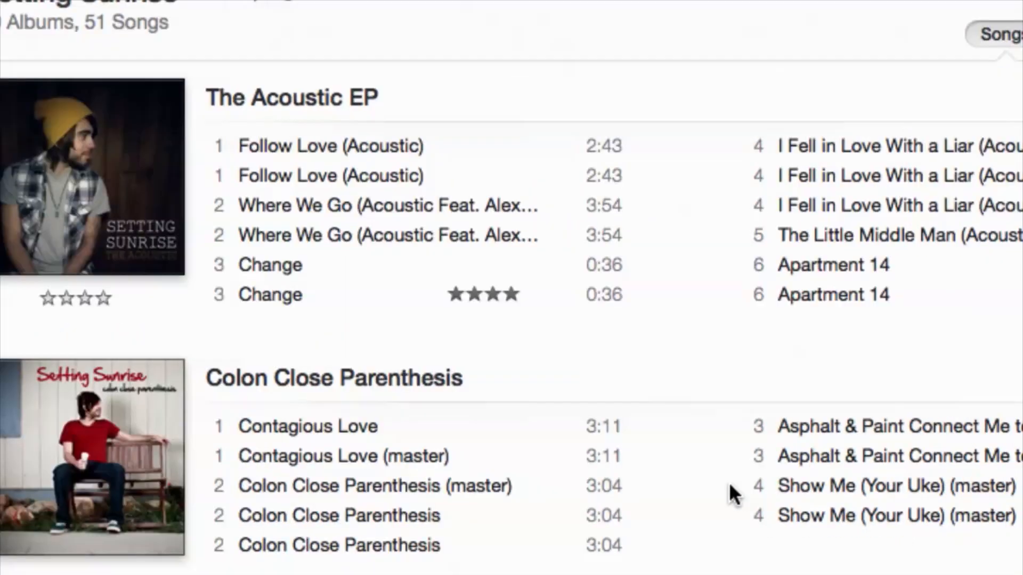